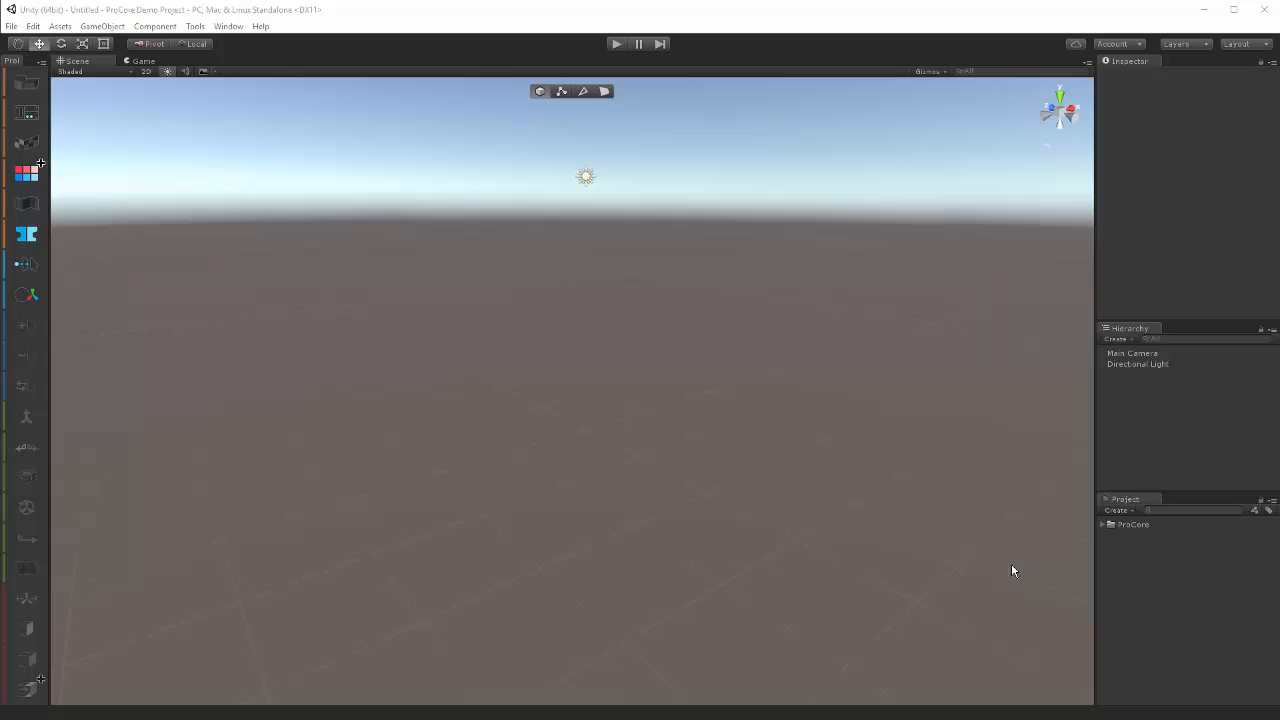
pyautogui.moveTo(814, 582)
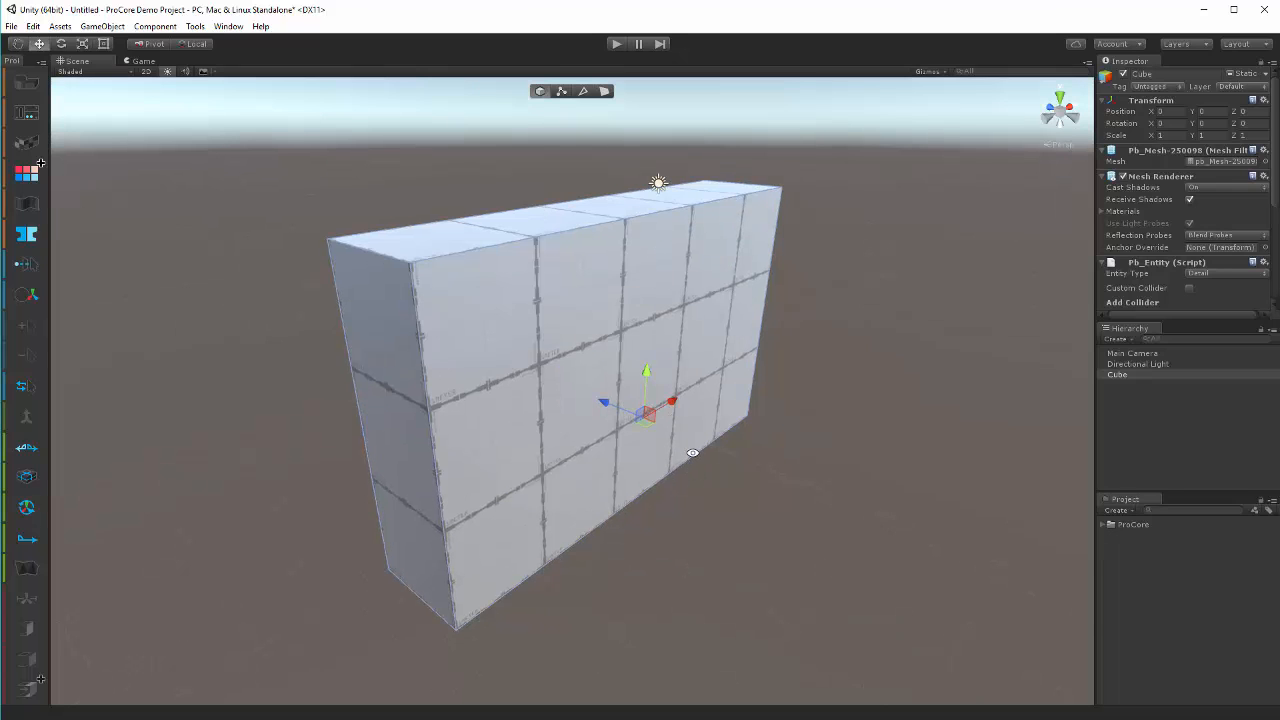
pyautogui.moveTo(598, 452)
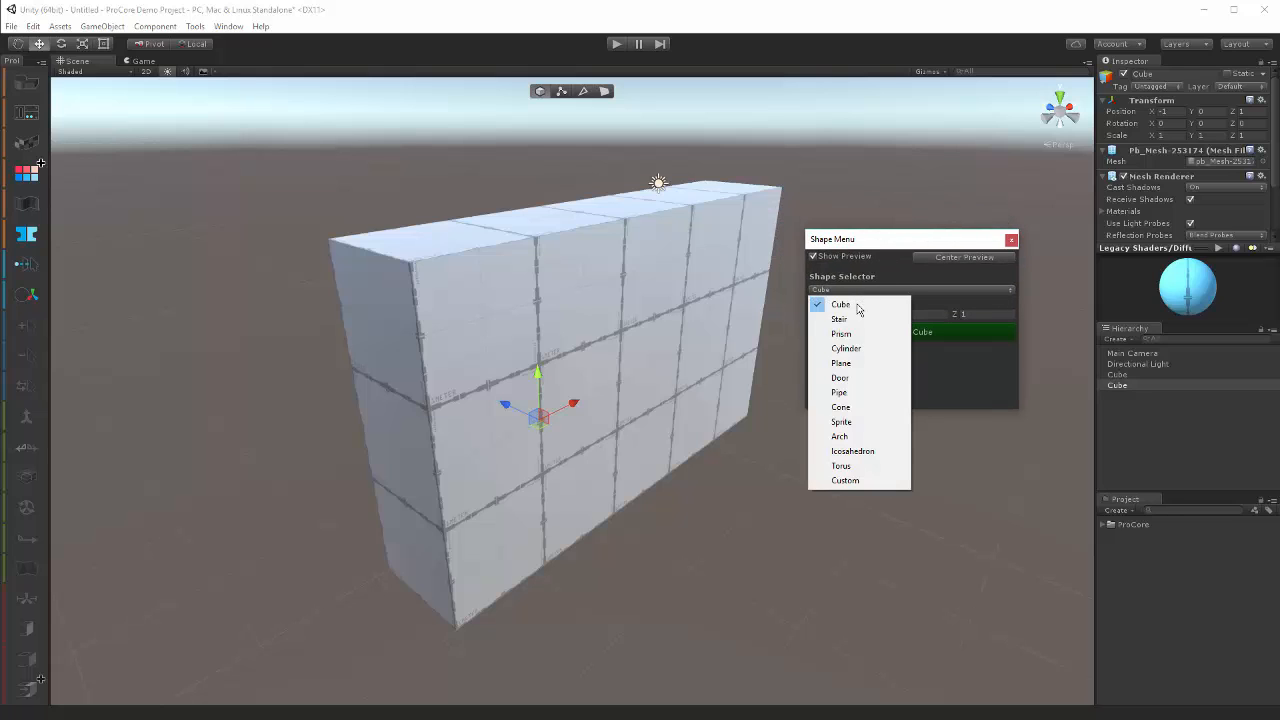
# - Build a ProBuilder cylinder, raise its height, rotate it -90 onto its side and push it through the wall
pyautogui.click(846, 348)
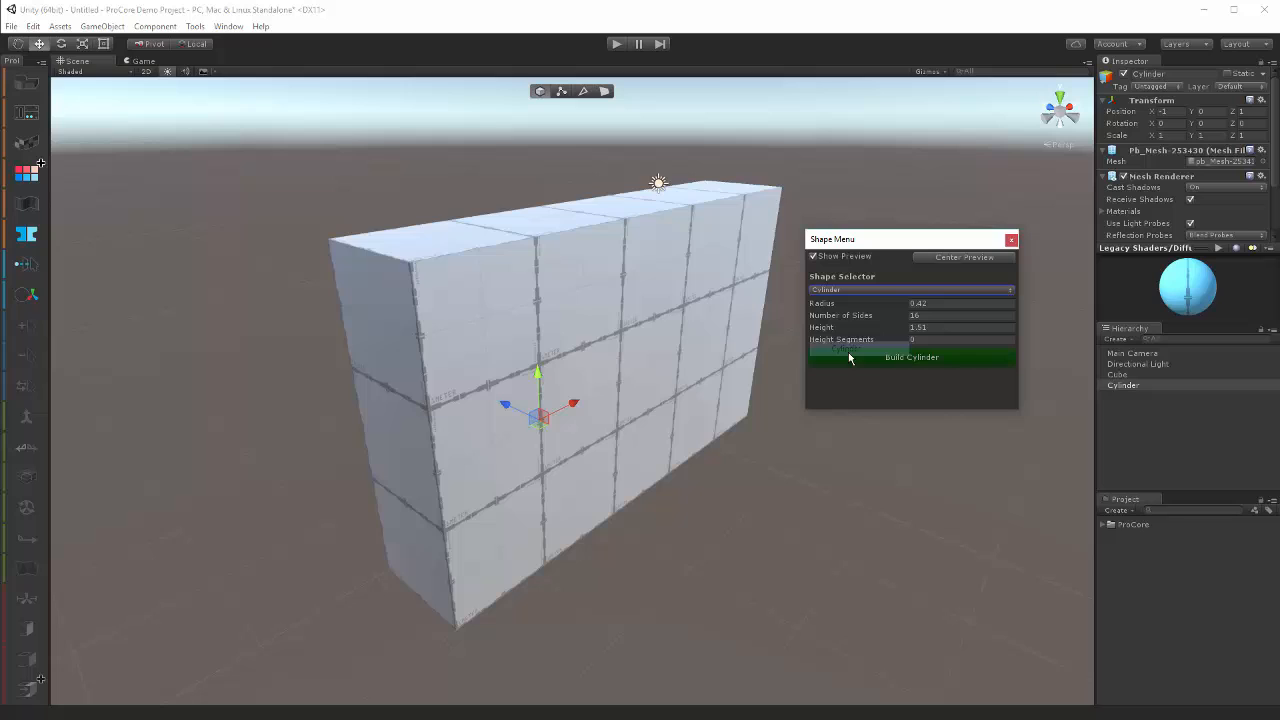
pyautogui.click(911, 357)
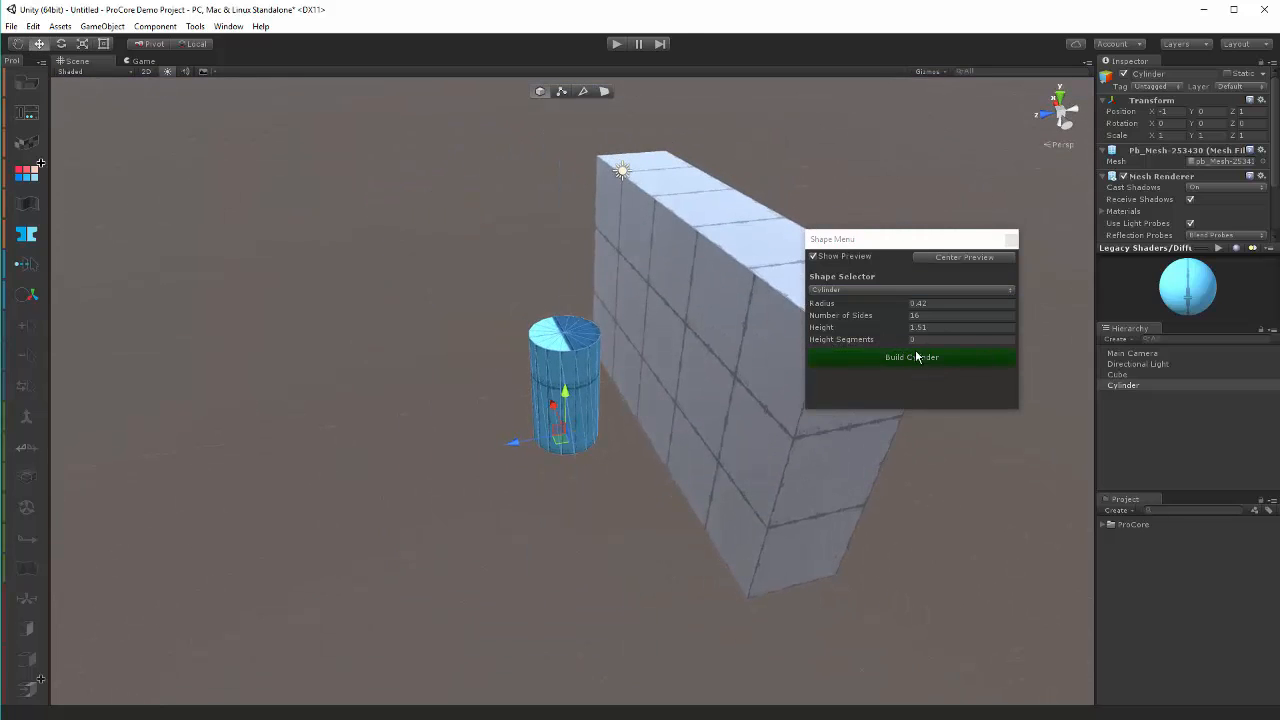
pyautogui.moveTo(905, 333)
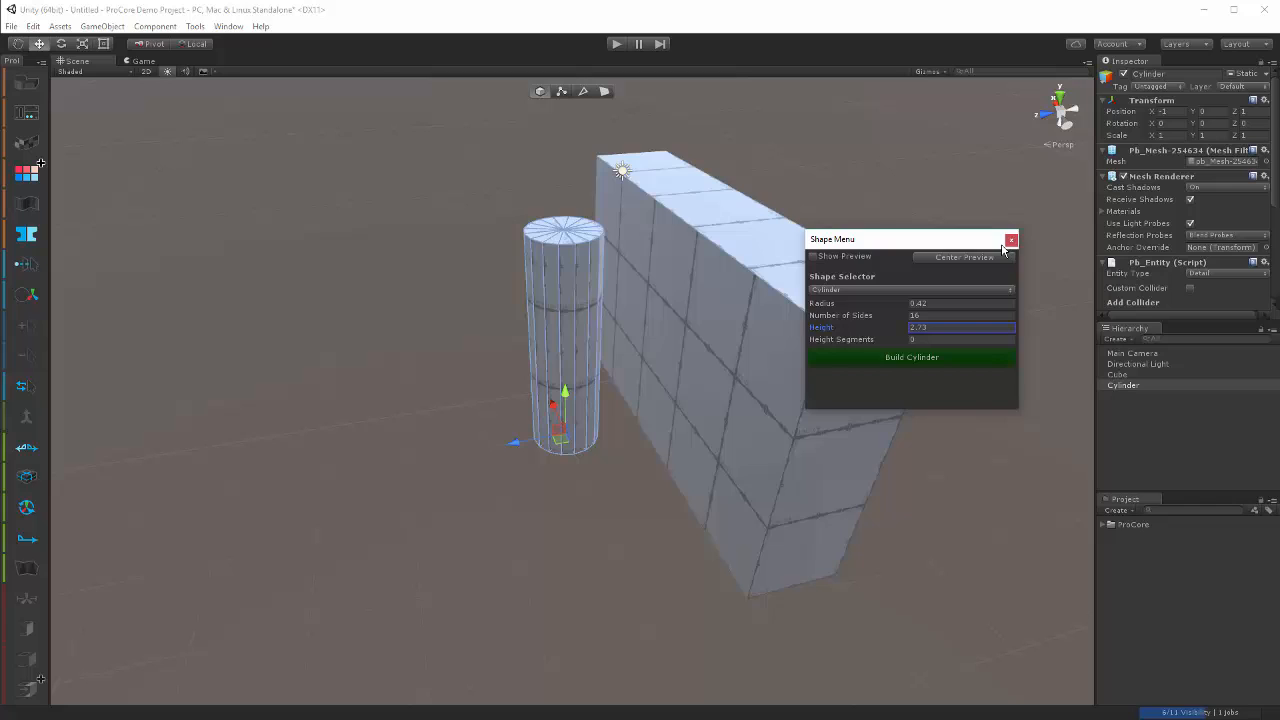
pyautogui.click(1011, 240)
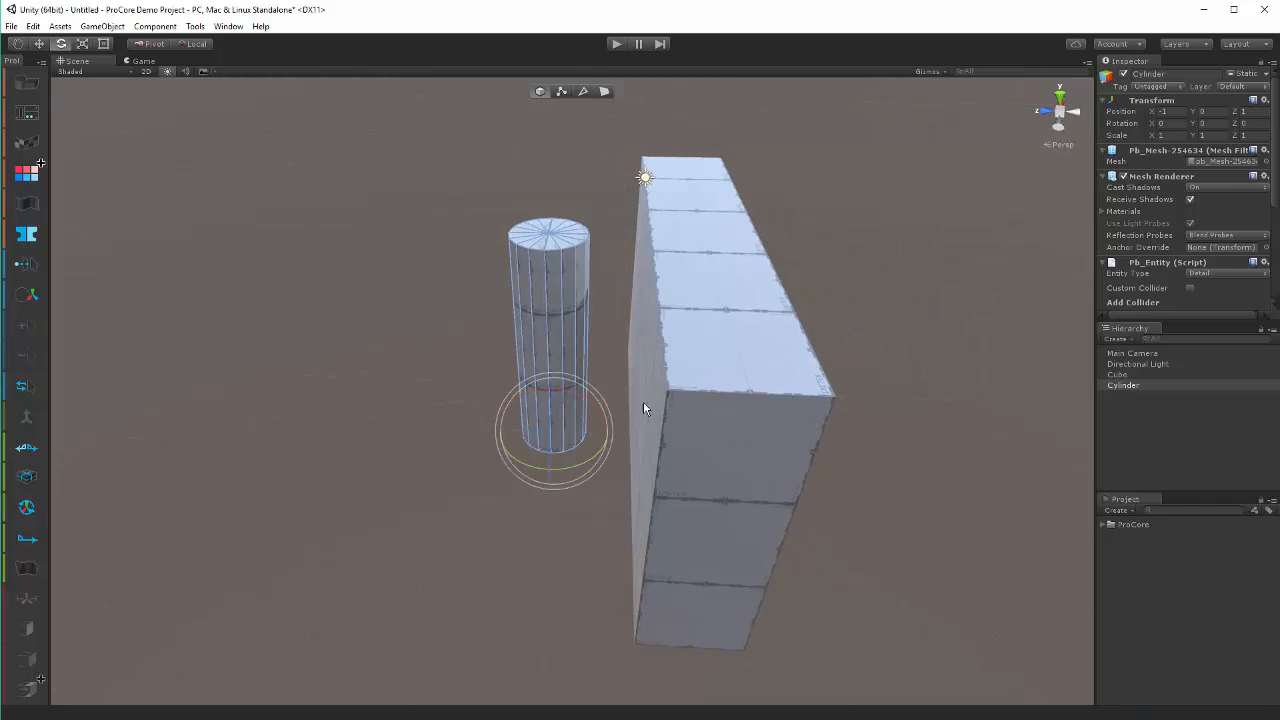
pyautogui.moveTo(645, 408); pyautogui.dragTo(717, 467)
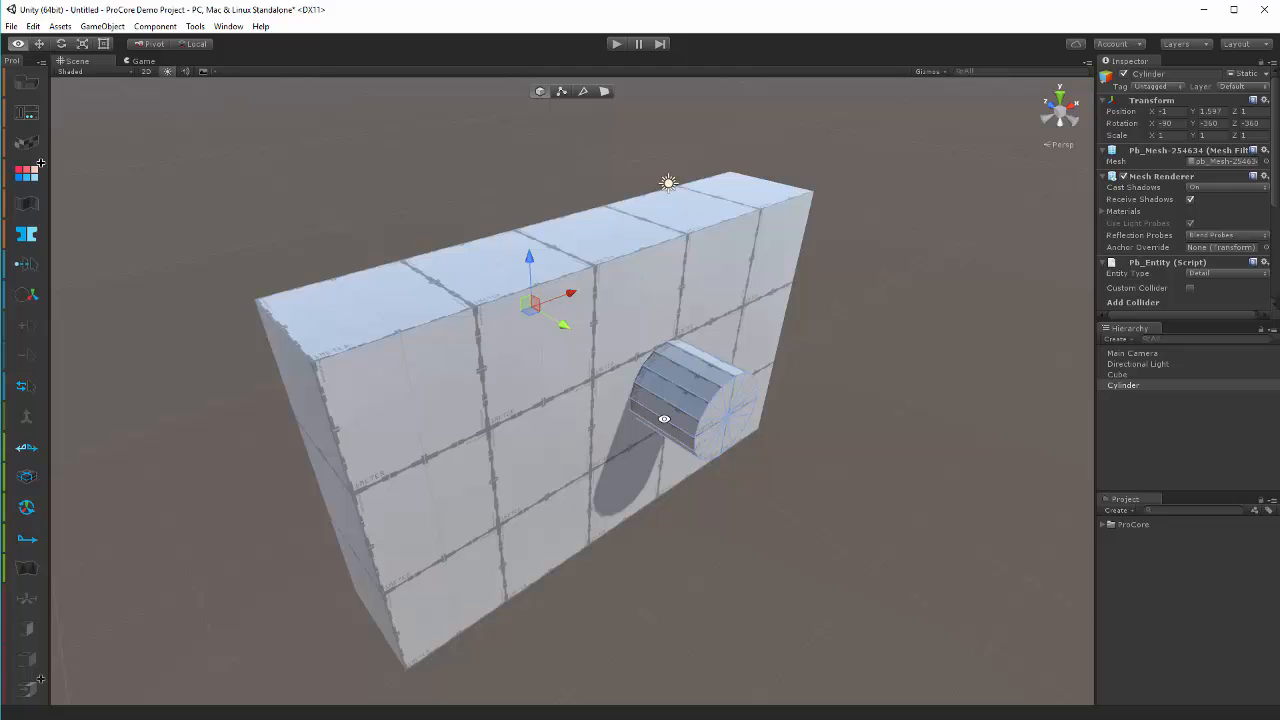
pyautogui.moveTo(664, 418); pyautogui.dragTo(639, 500)
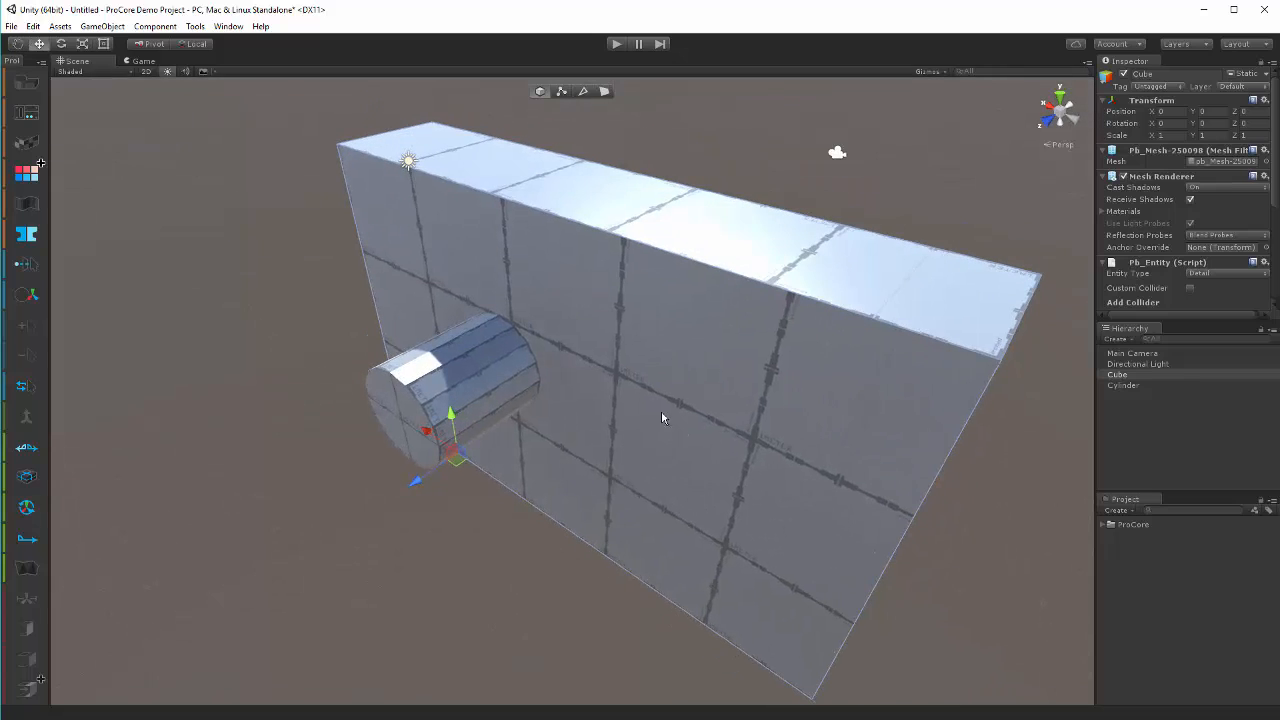
# - Clear the selection and launch ProBuilder's experimental Boolean (CSG) tool window
pyautogui.click(174, 98)
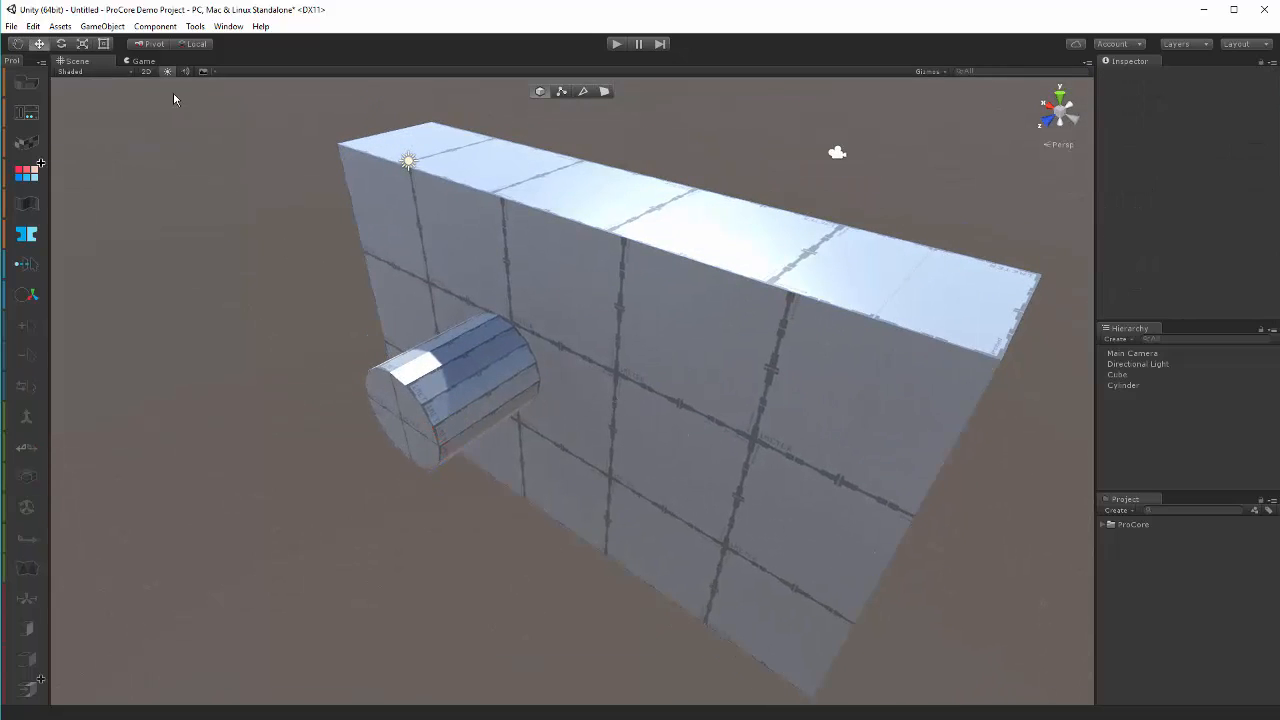
pyautogui.click(195, 26)
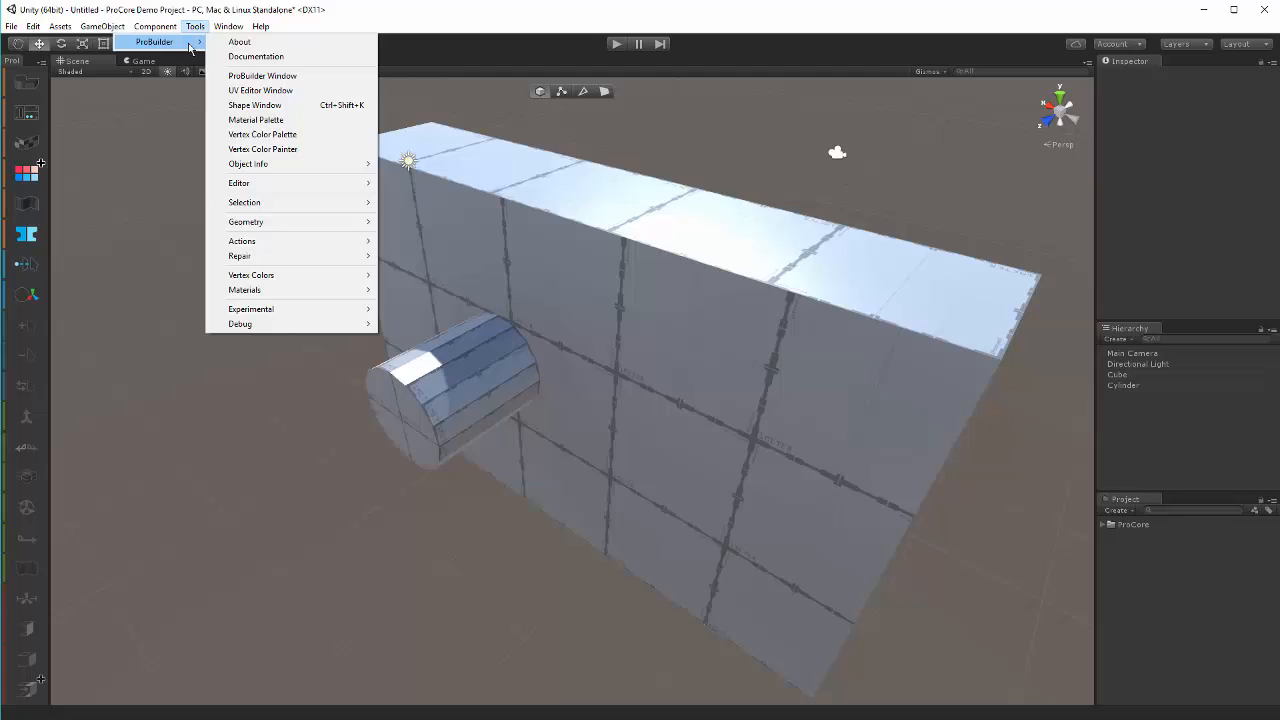
pyautogui.moveTo(250, 308)
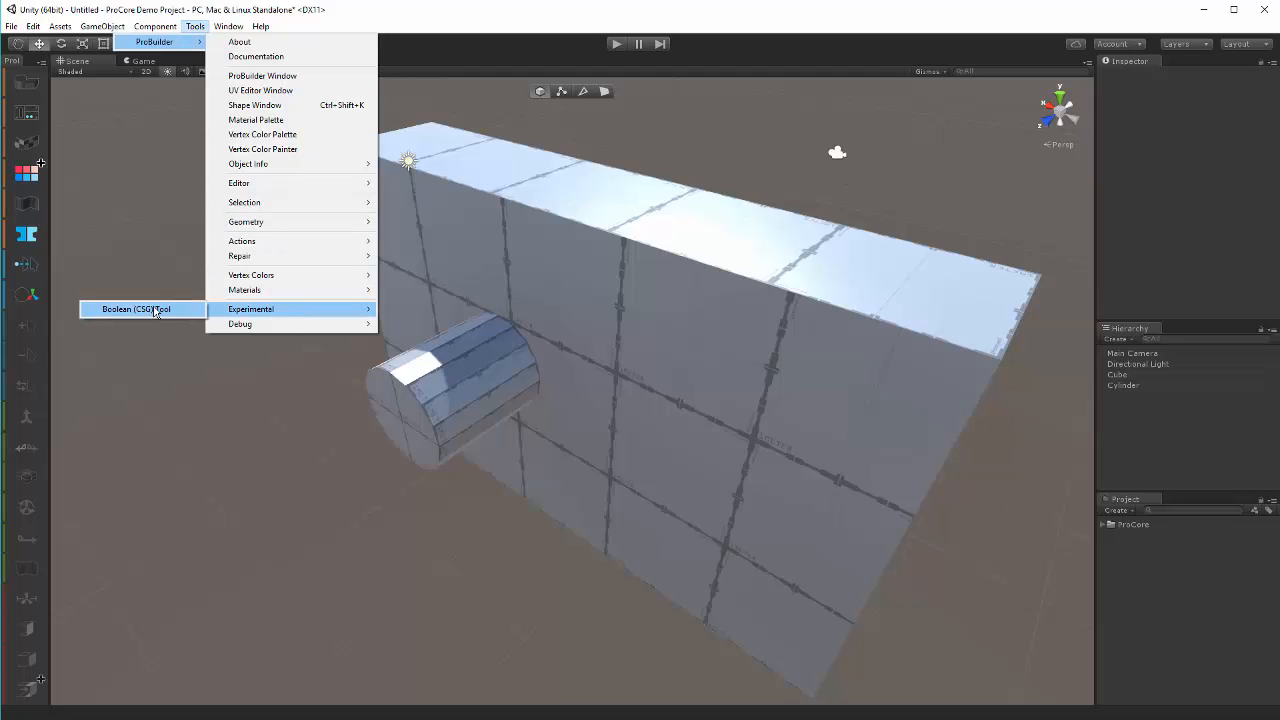
pyautogui.click(137, 308)
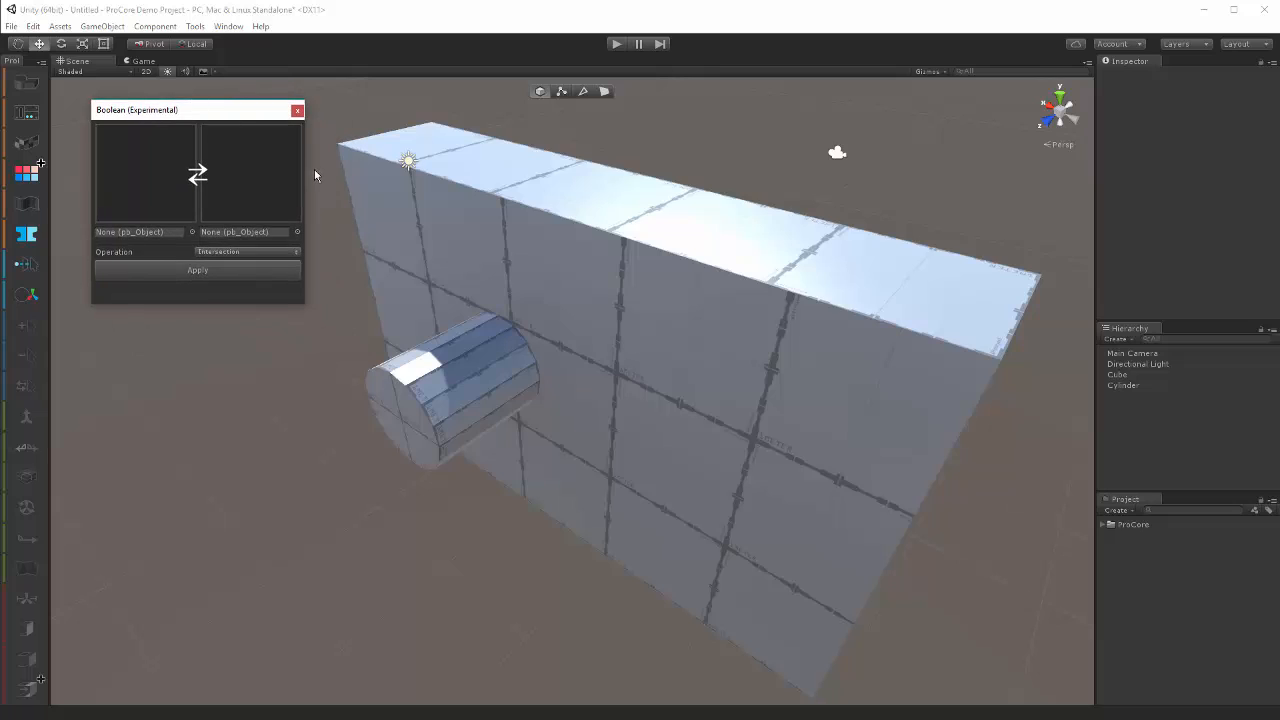
pyautogui.moveTo(237, 287)
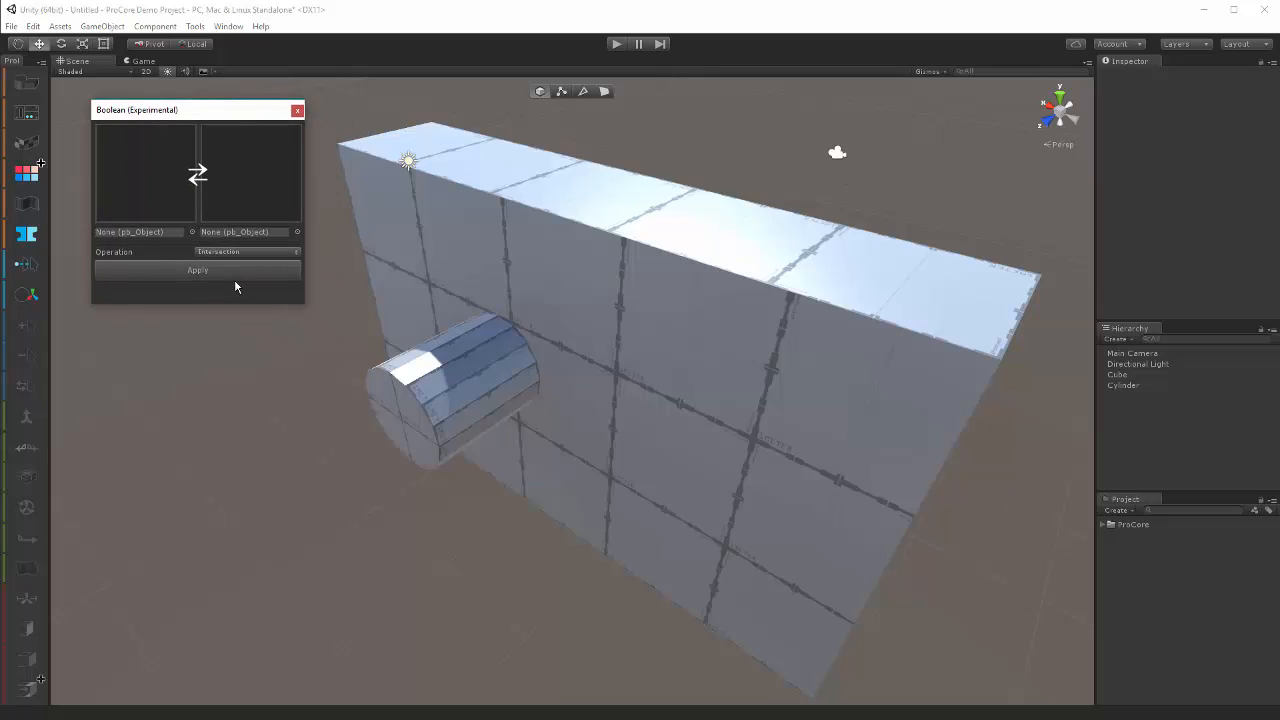
pyautogui.moveTo(195, 119)
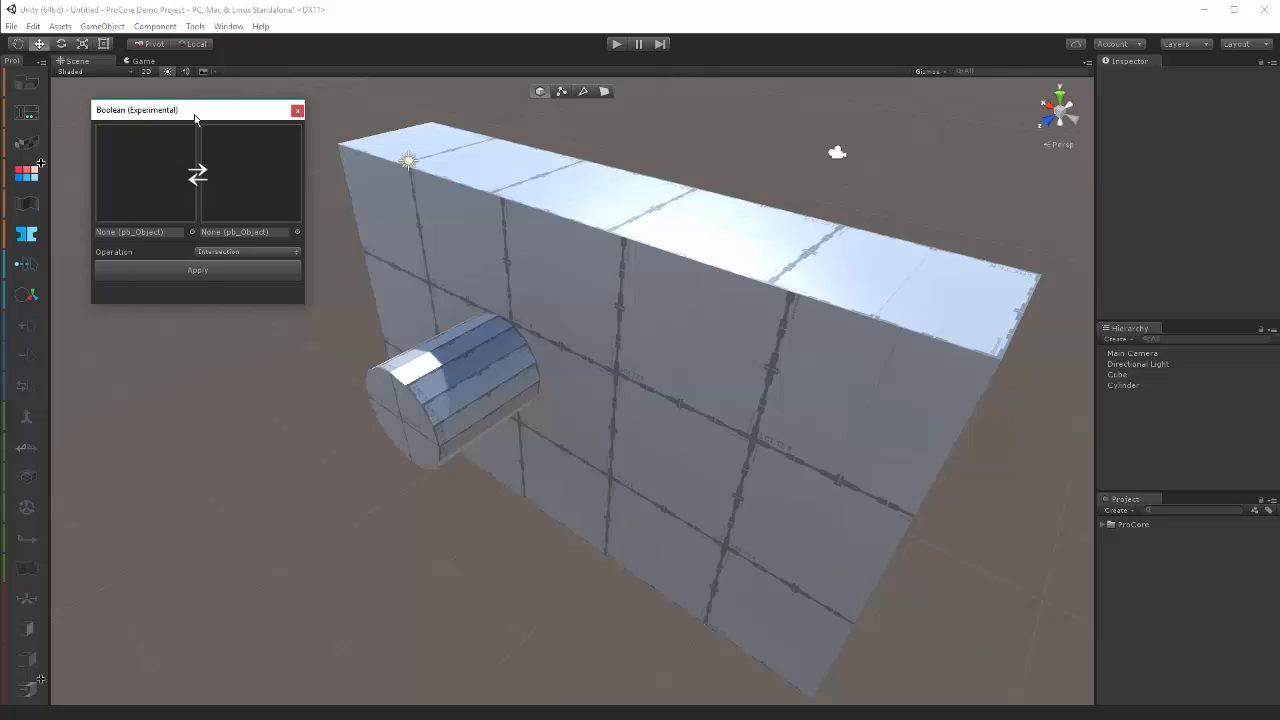
pyautogui.moveTo(198, 242)
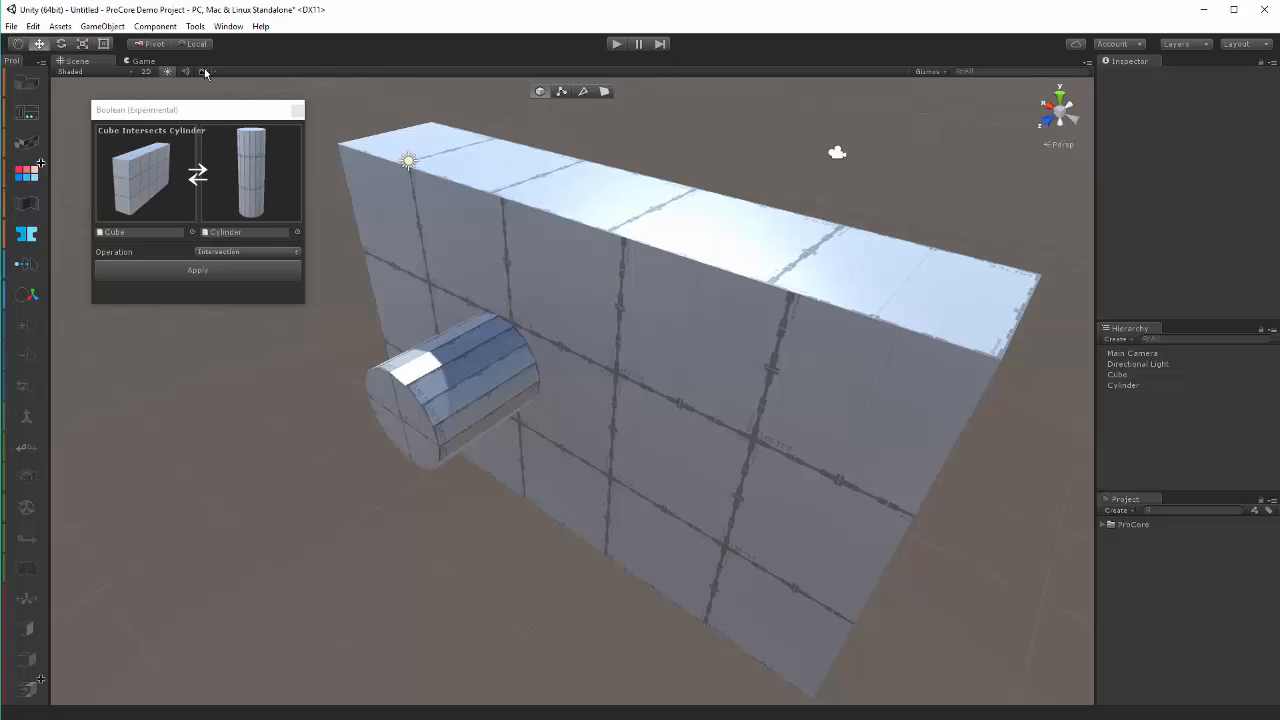
# - Set the boolean operation to Subtraction and apply Cube minus Cylinder
pyautogui.click(255, 266)
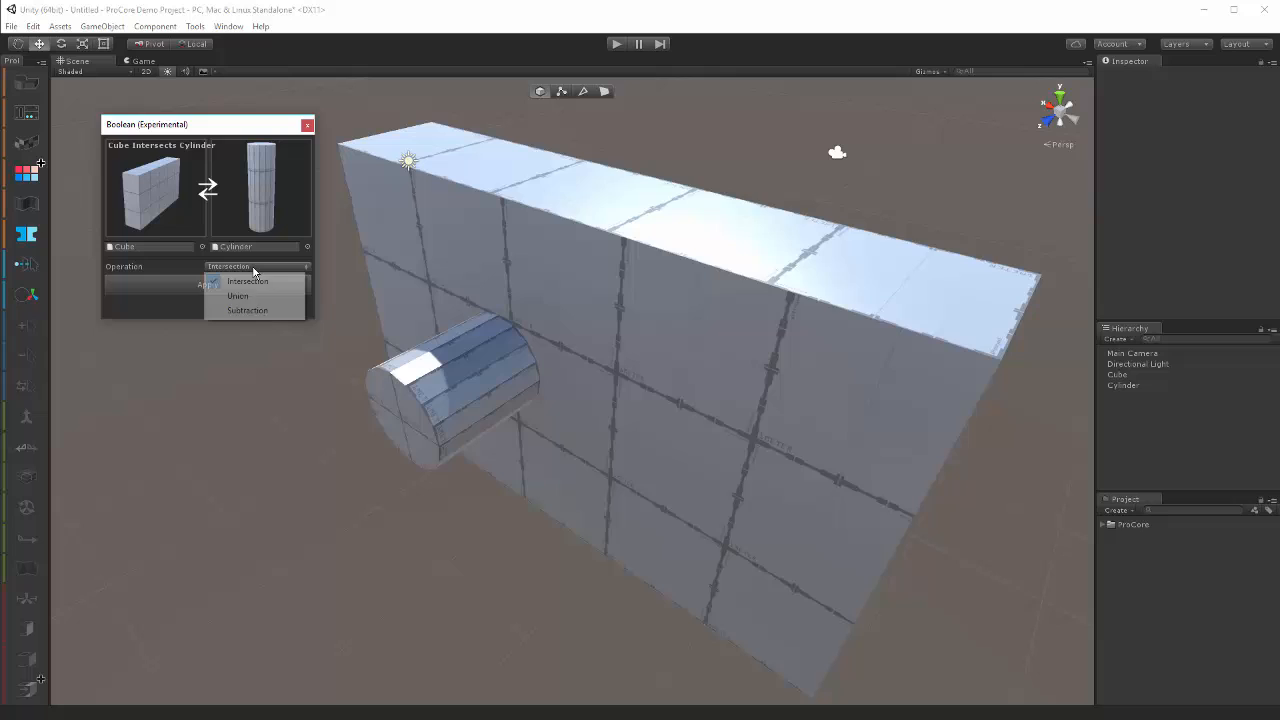
pyautogui.moveTo(248, 310)
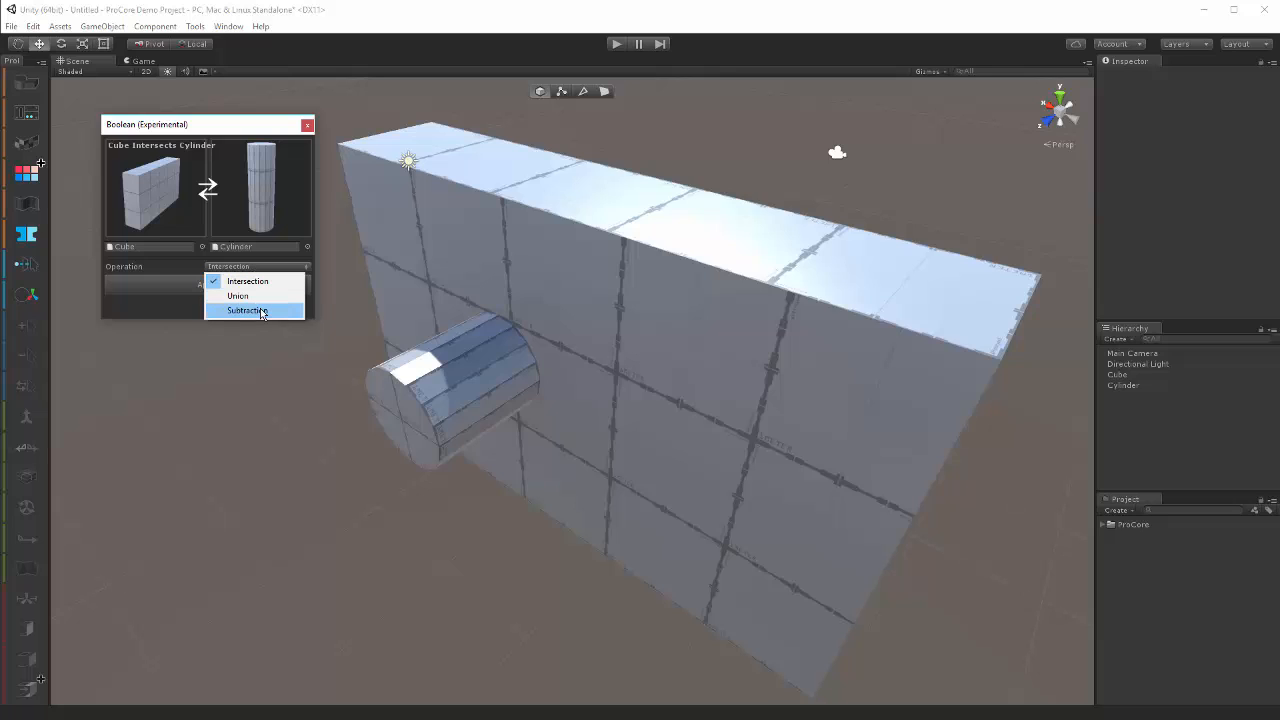
pyautogui.click(248, 310)
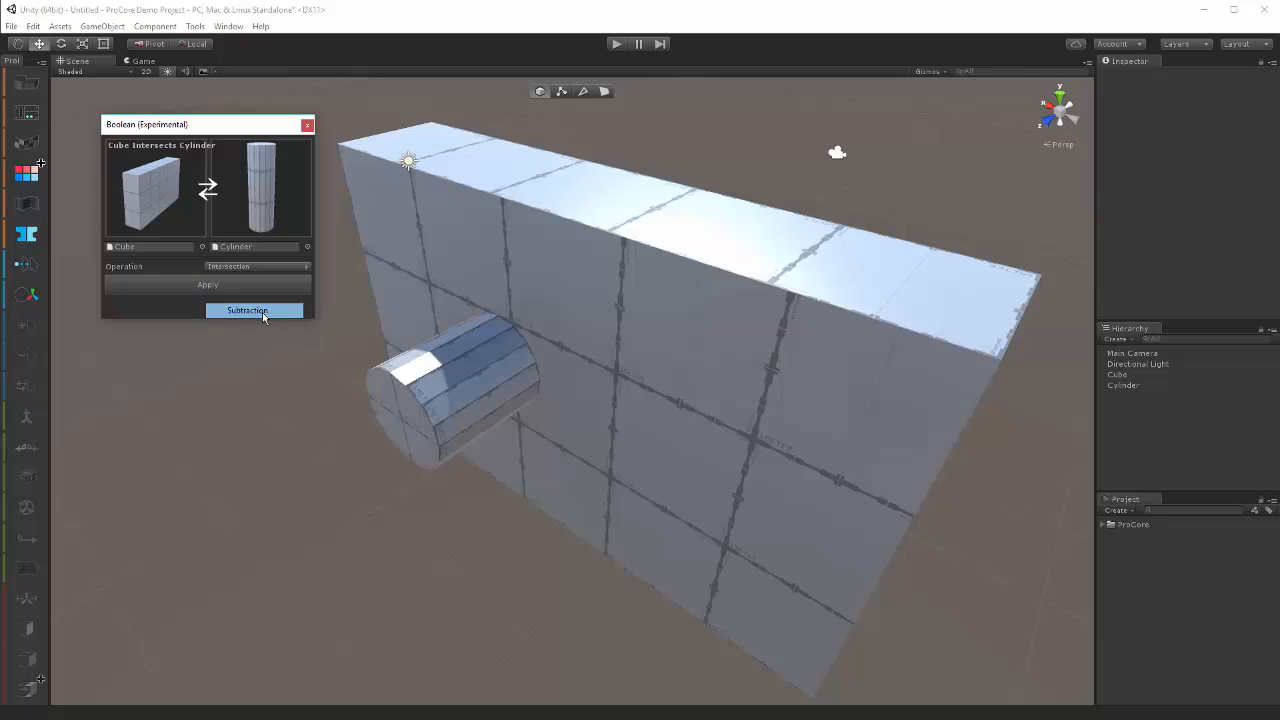
pyautogui.click(247, 310)
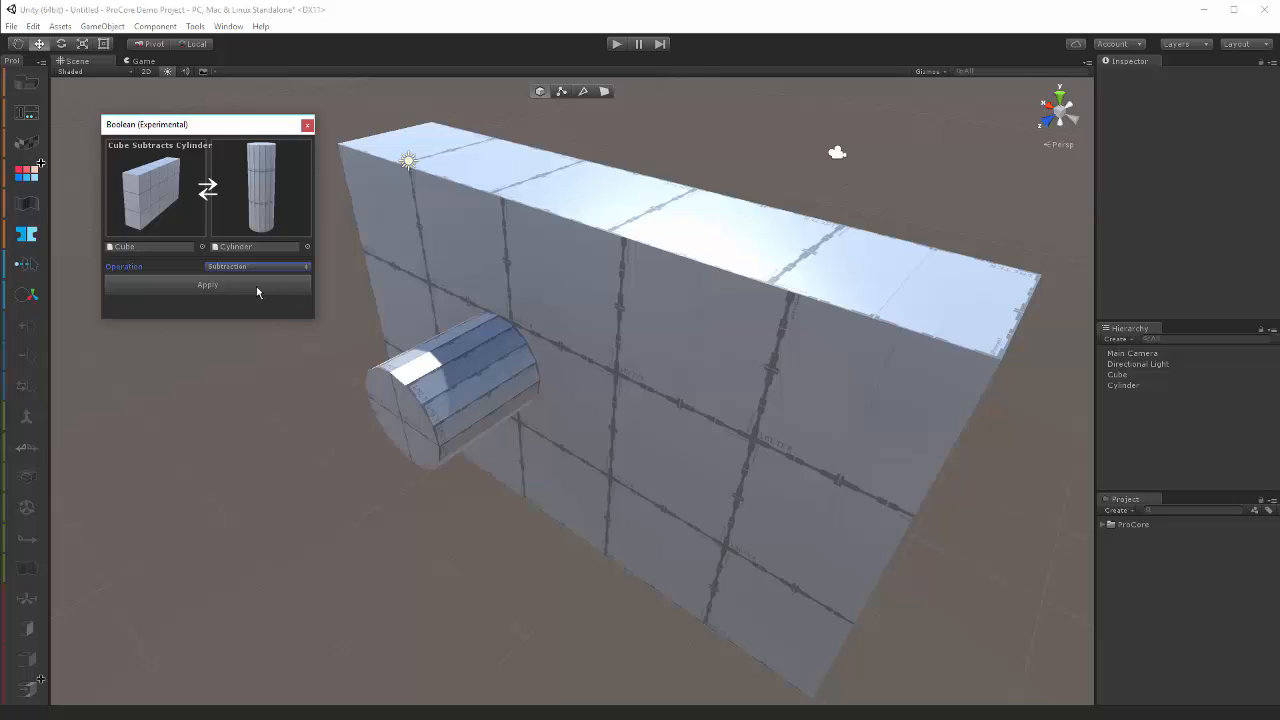
pyautogui.click(207, 285)
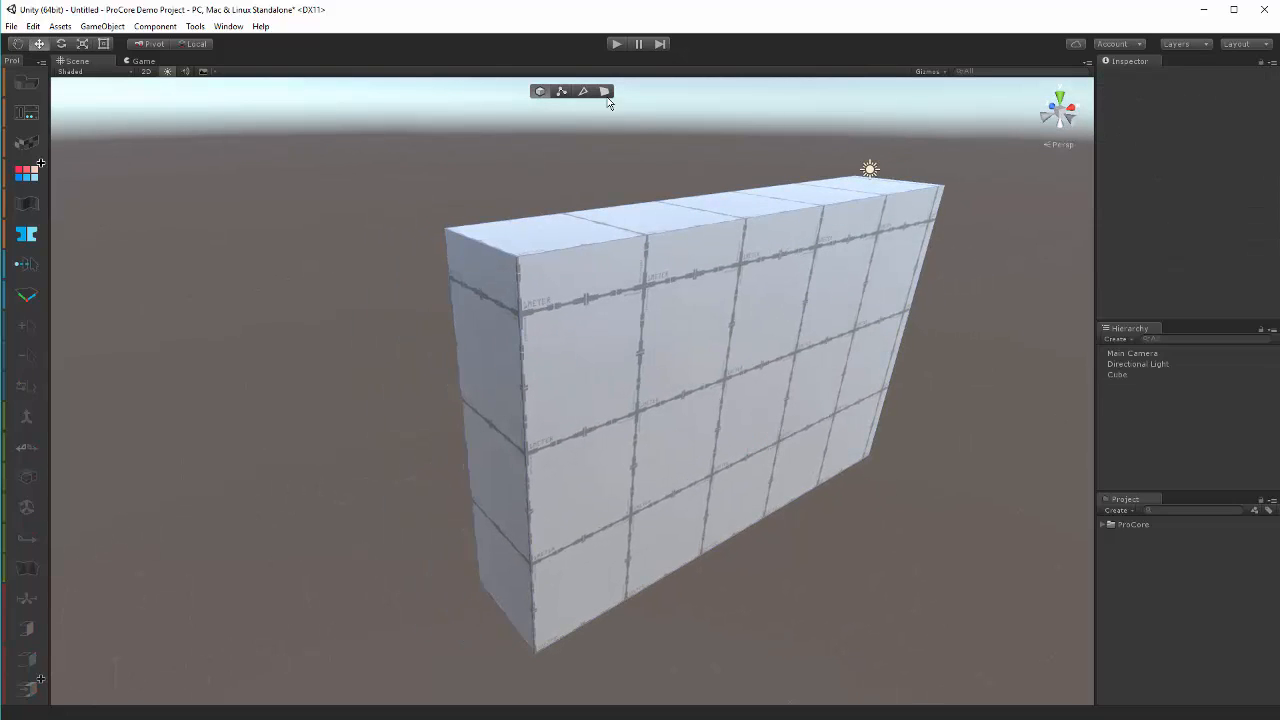
# - Select the wall's front face and scale it down vertically and horizontally into a smaller rectangle
pyautogui.click(715, 360)
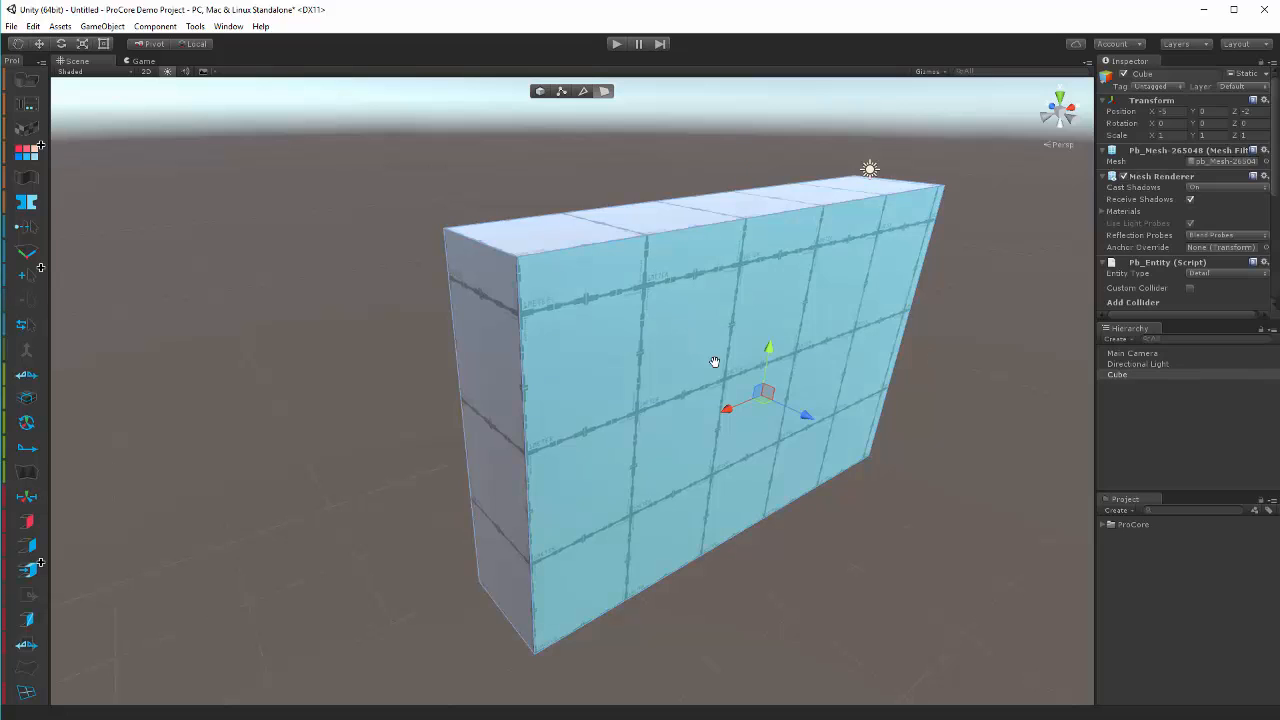
pyautogui.moveTo(715, 360); pyautogui.dragTo(845, 378)
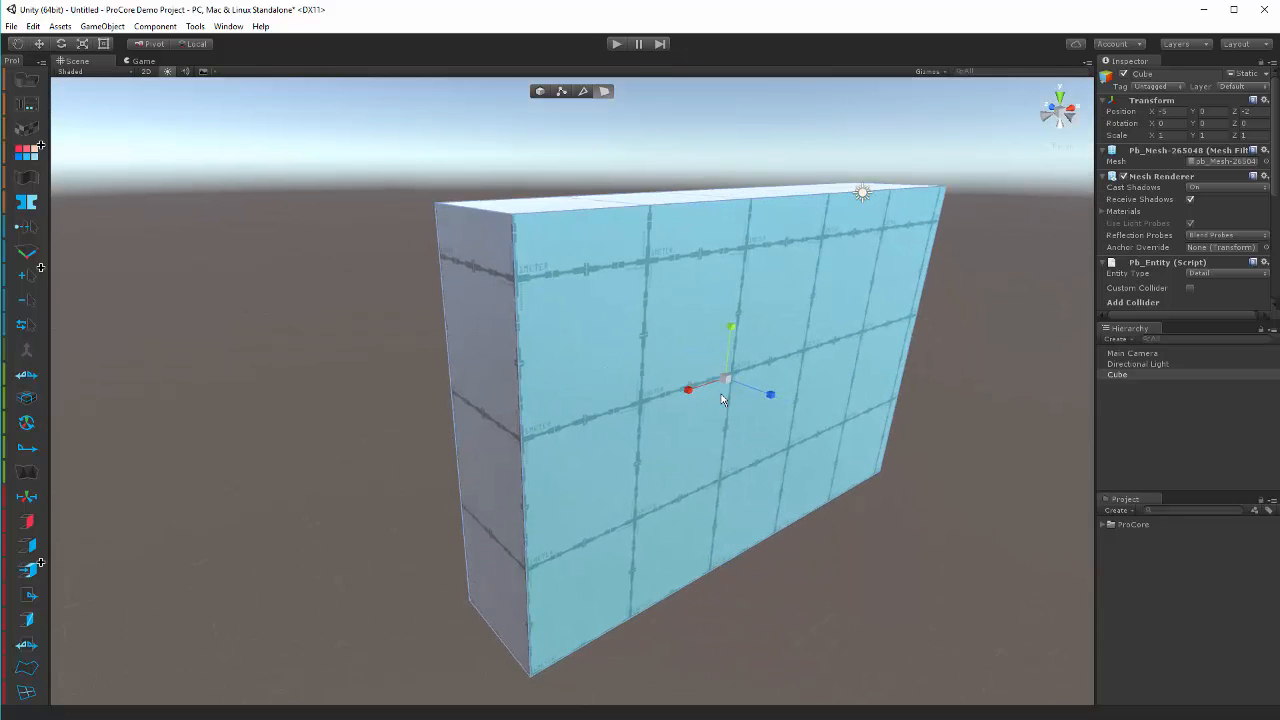
pyautogui.moveTo(723, 400); pyautogui.dragTo(735, 383)
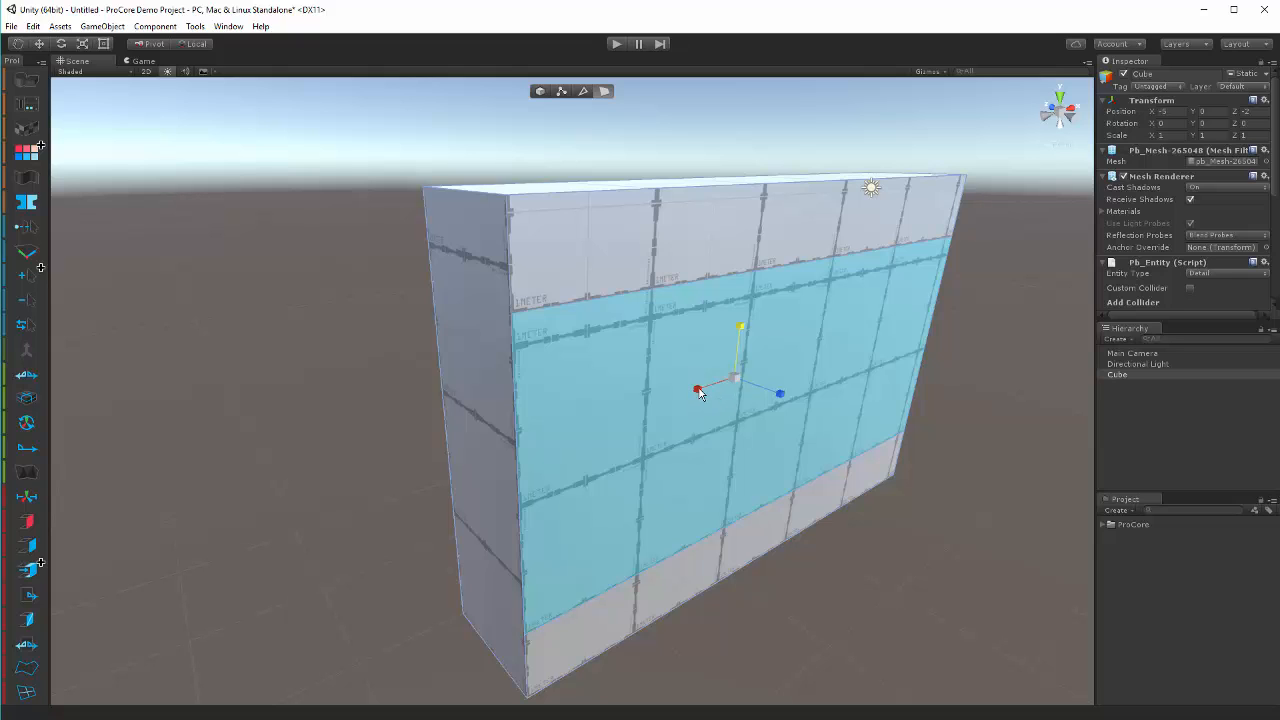
pyautogui.moveTo(697, 390); pyautogui.dragTo(710, 390)
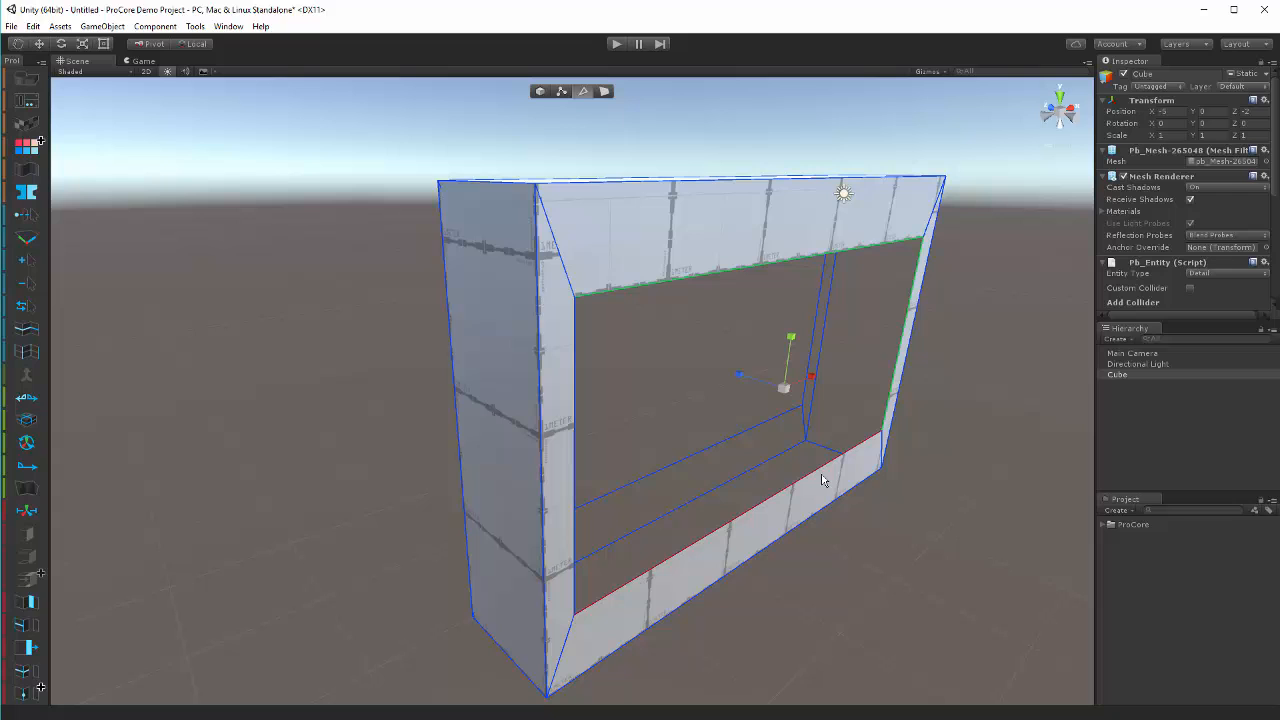
# - Select an inner edge of the opening and orbit to confirm the hole passes through the wall
pyautogui.click(713, 562)
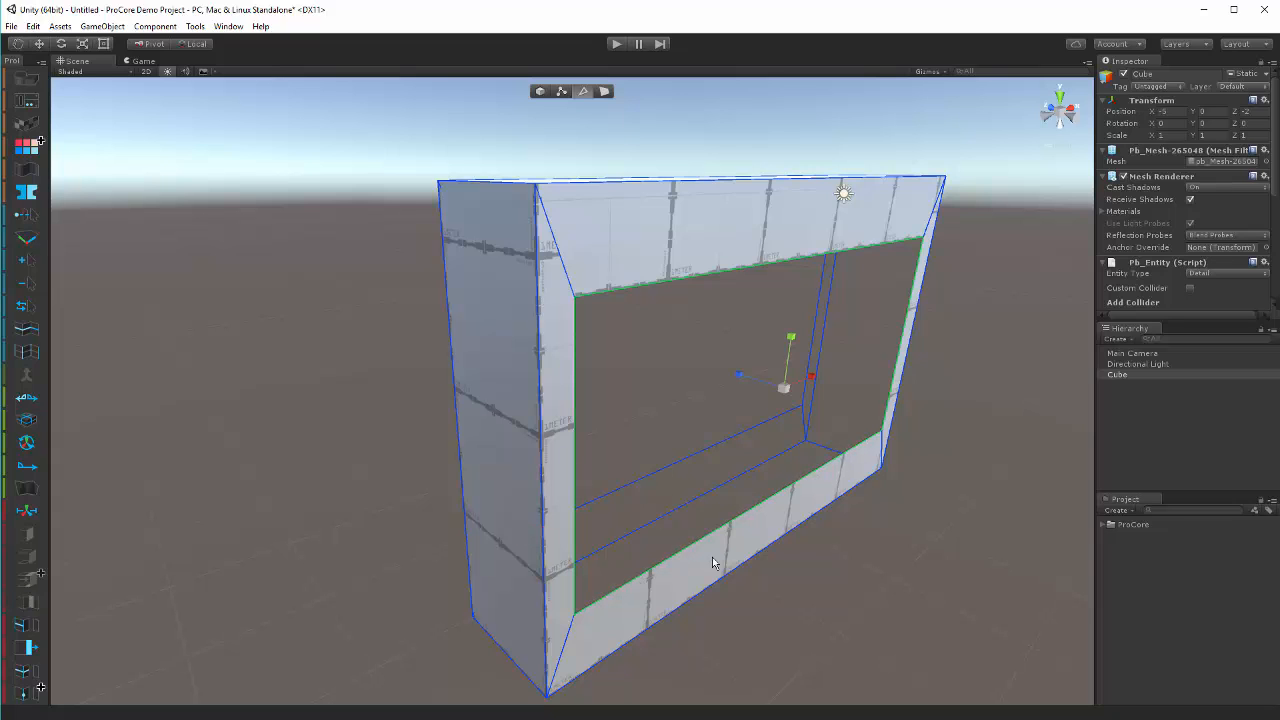
pyautogui.moveTo(713, 562); pyautogui.dragTo(866, 431)
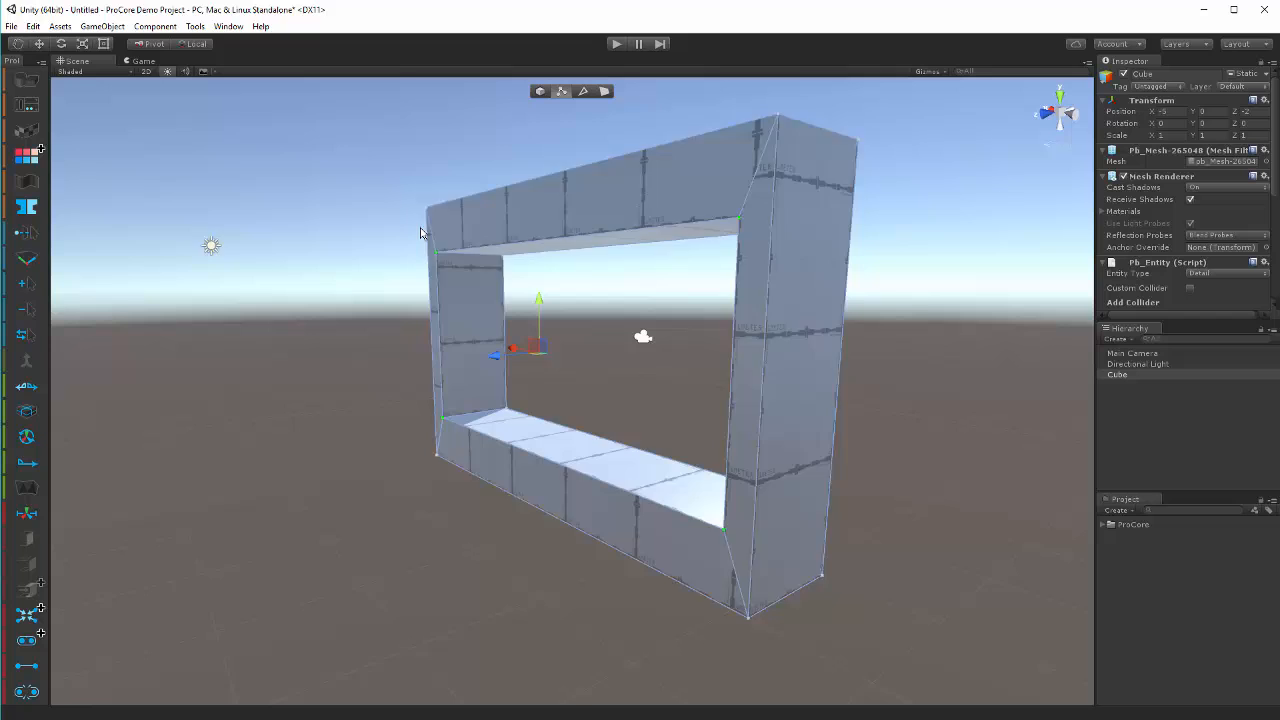
# - Zoom onto a corner of the opening and move its vertex so the frame sides line up square
pyautogui.moveTo(420, 232); pyautogui.dragTo(853, 561)
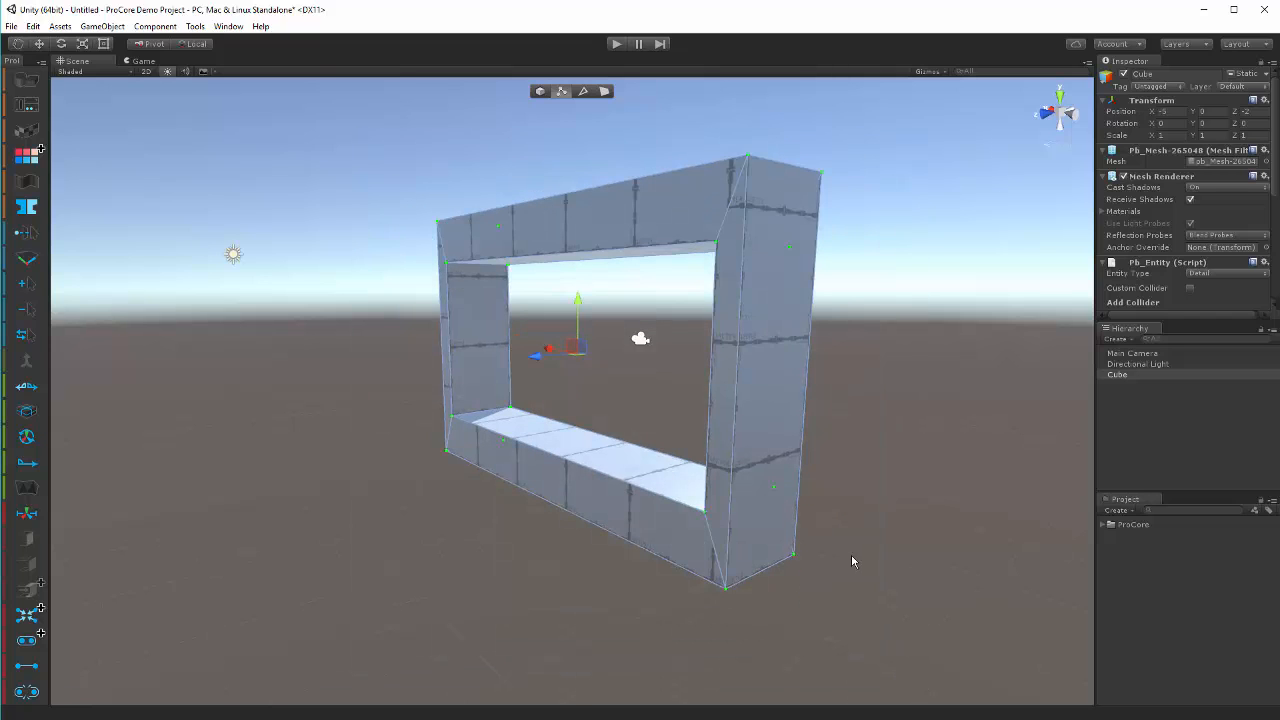
pyautogui.moveTo(853, 561); pyautogui.dragTo(750, 450)
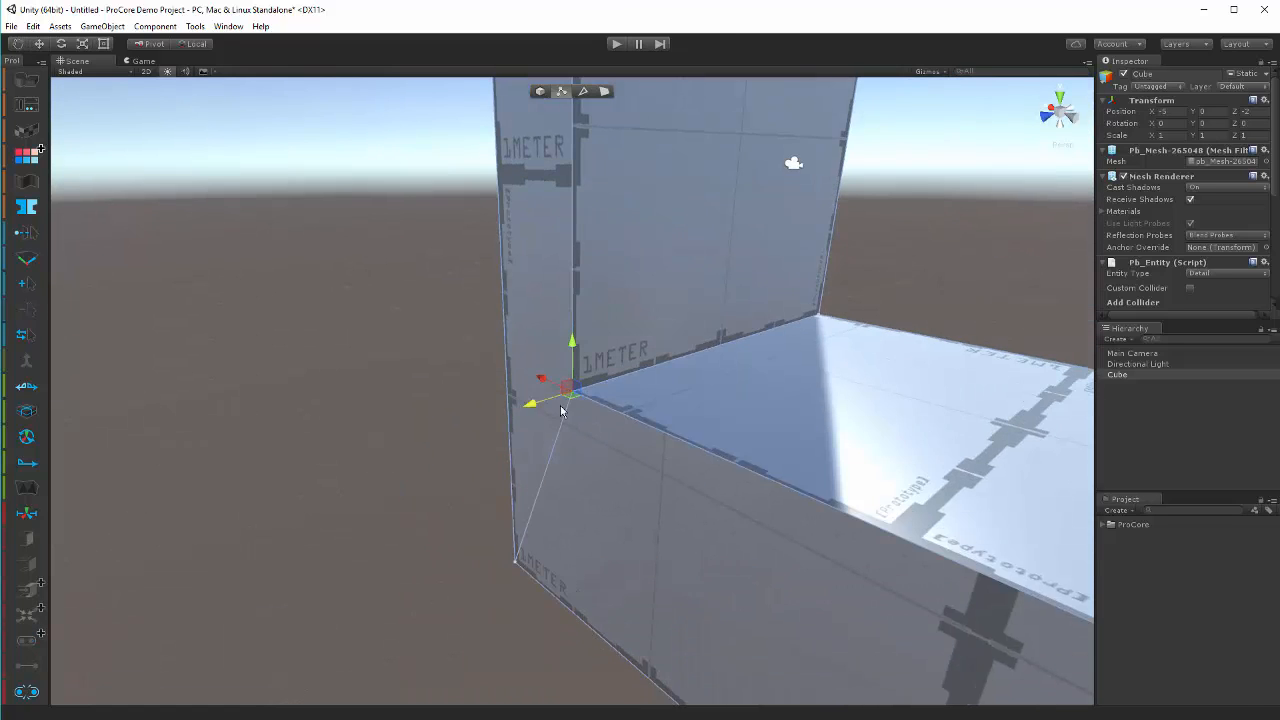
pyautogui.moveTo(560, 410); pyautogui.dragTo(515, 448)
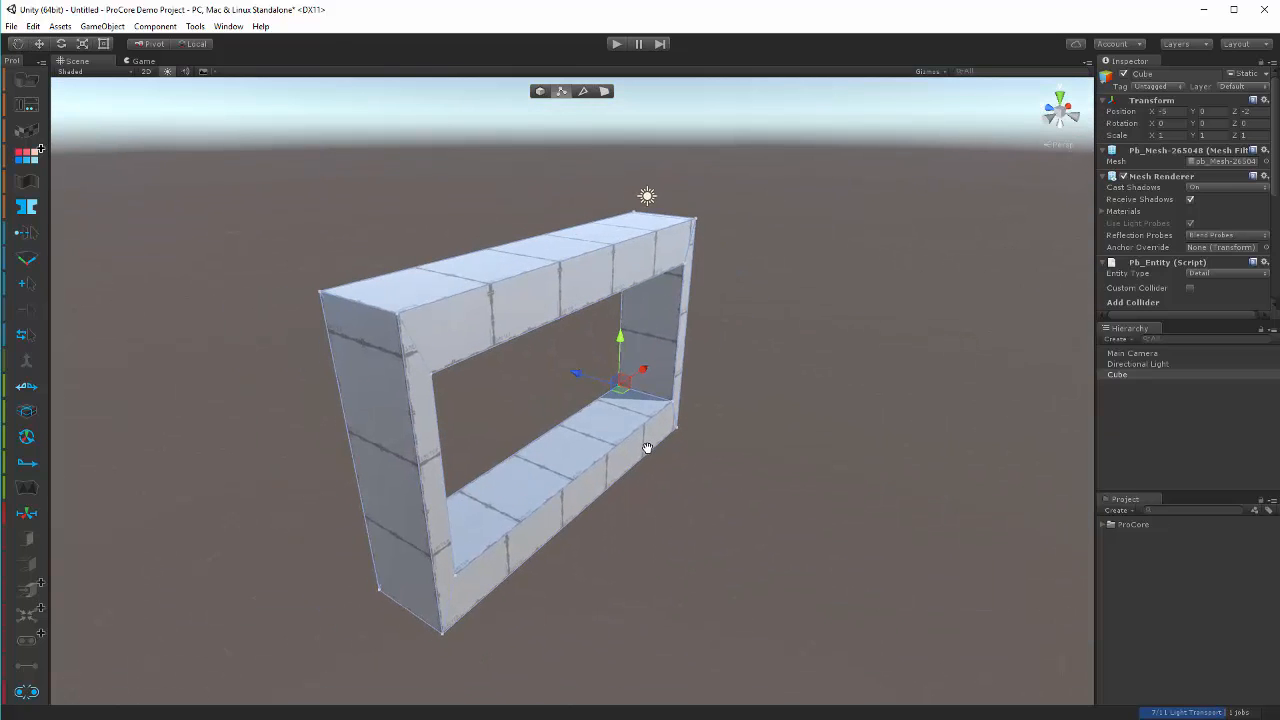
pyautogui.moveTo(647, 447); pyautogui.dragTo(658, 437)
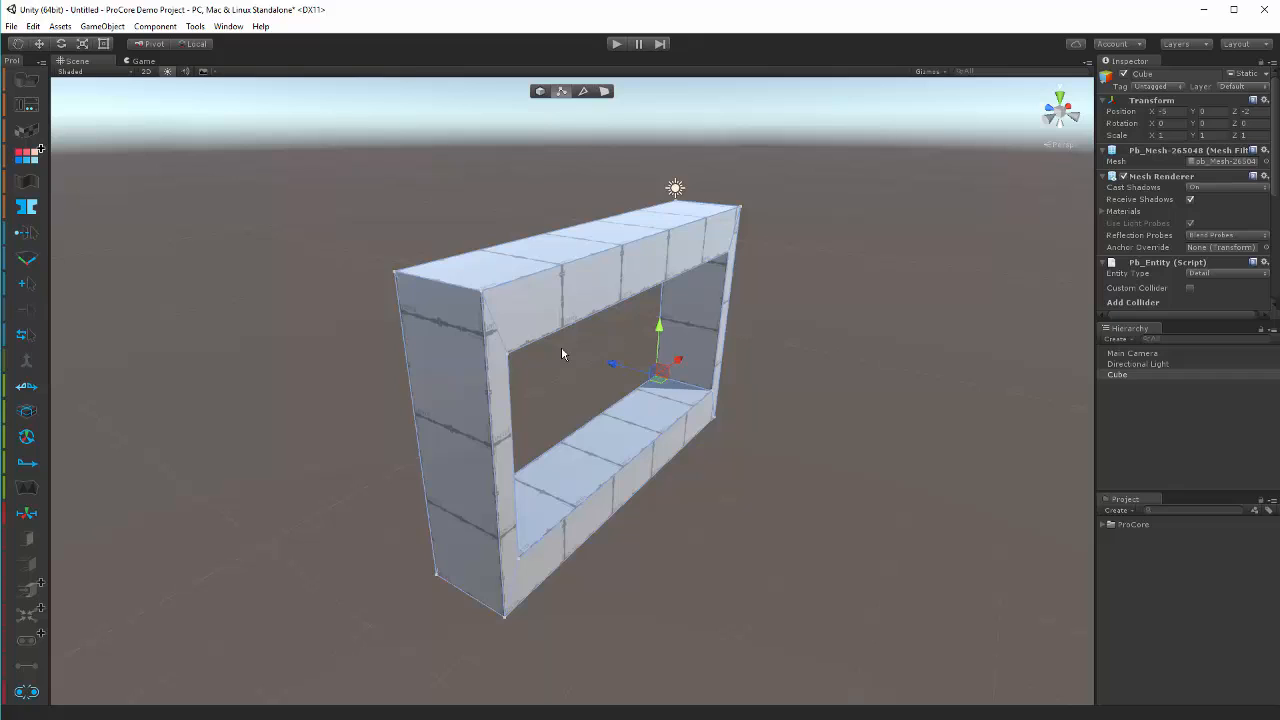
pyautogui.moveTo(735, 396)
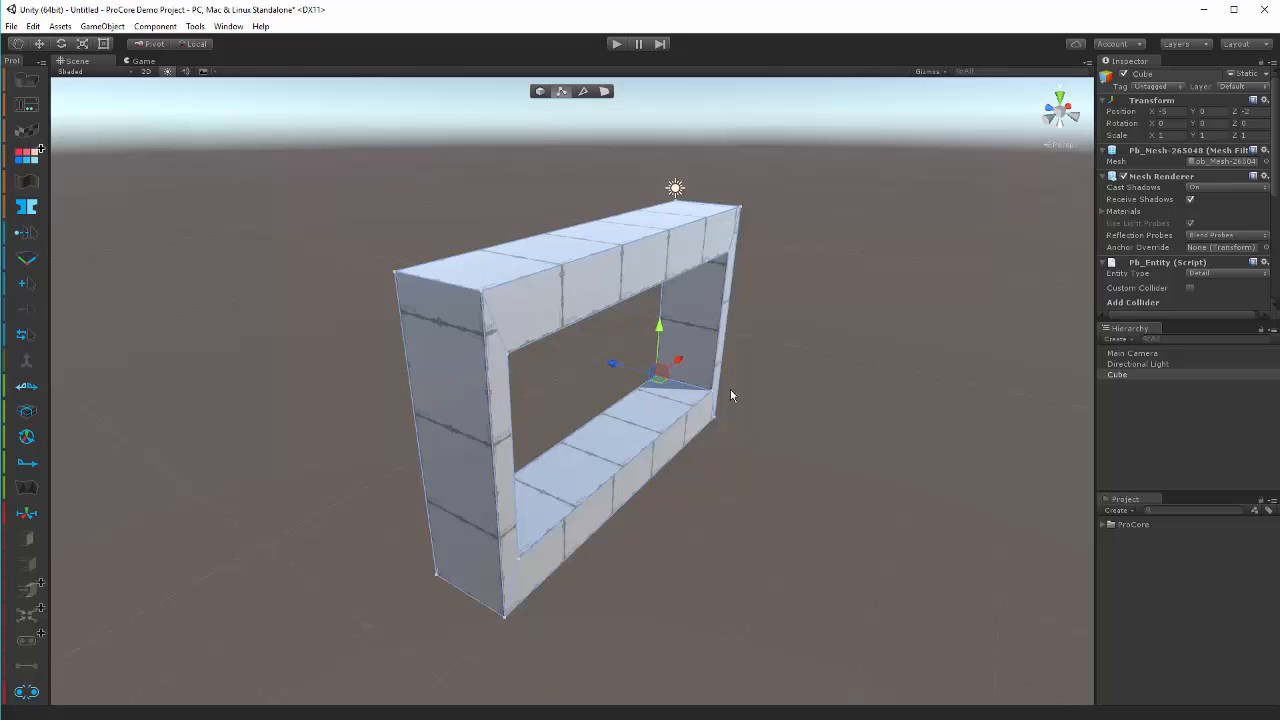
pyautogui.moveTo(730, 395); pyautogui.dragTo(670, 405)
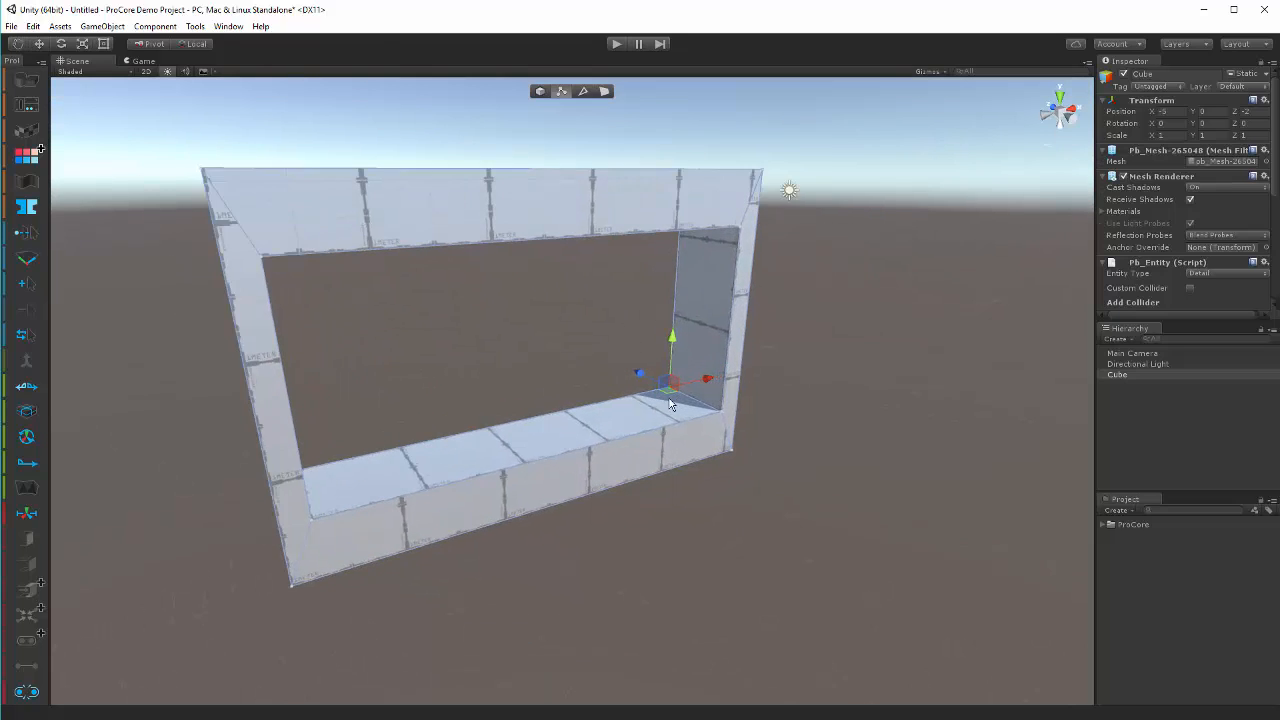
pyautogui.moveTo(670, 405); pyautogui.dragTo(735, 497)
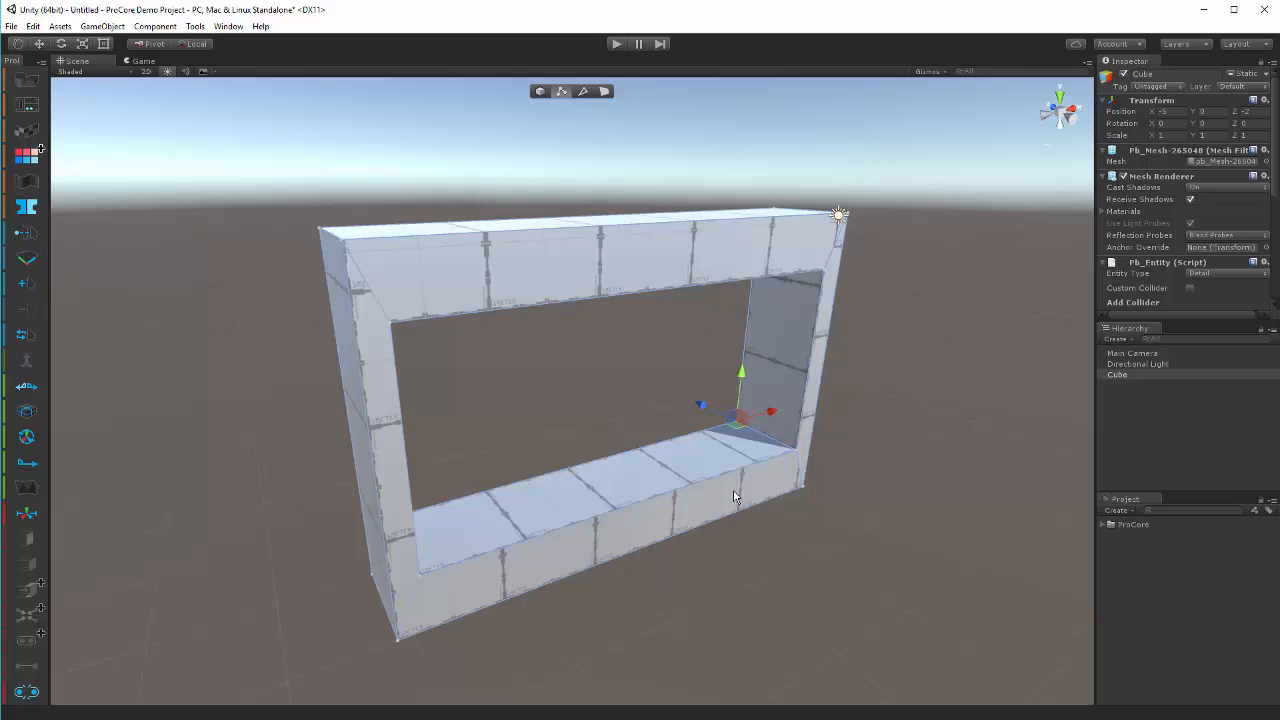
pyautogui.moveTo(920, 571)
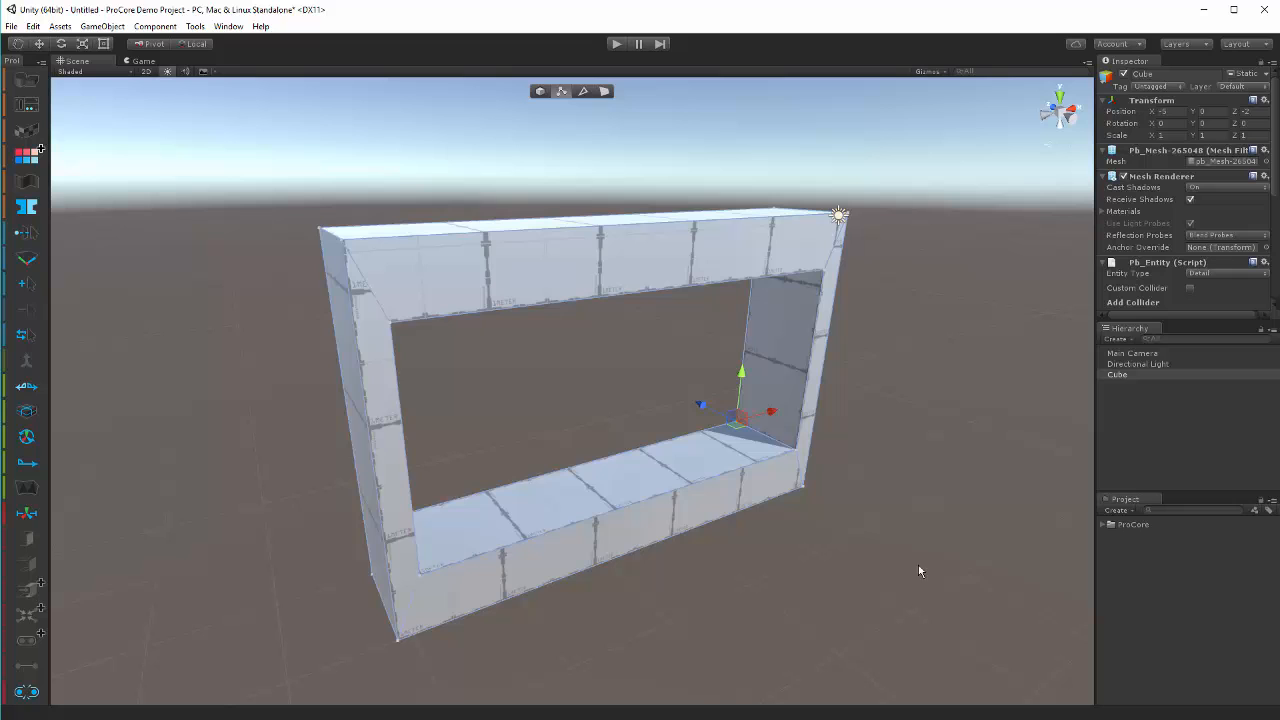
pyautogui.moveTo(1015, 604)
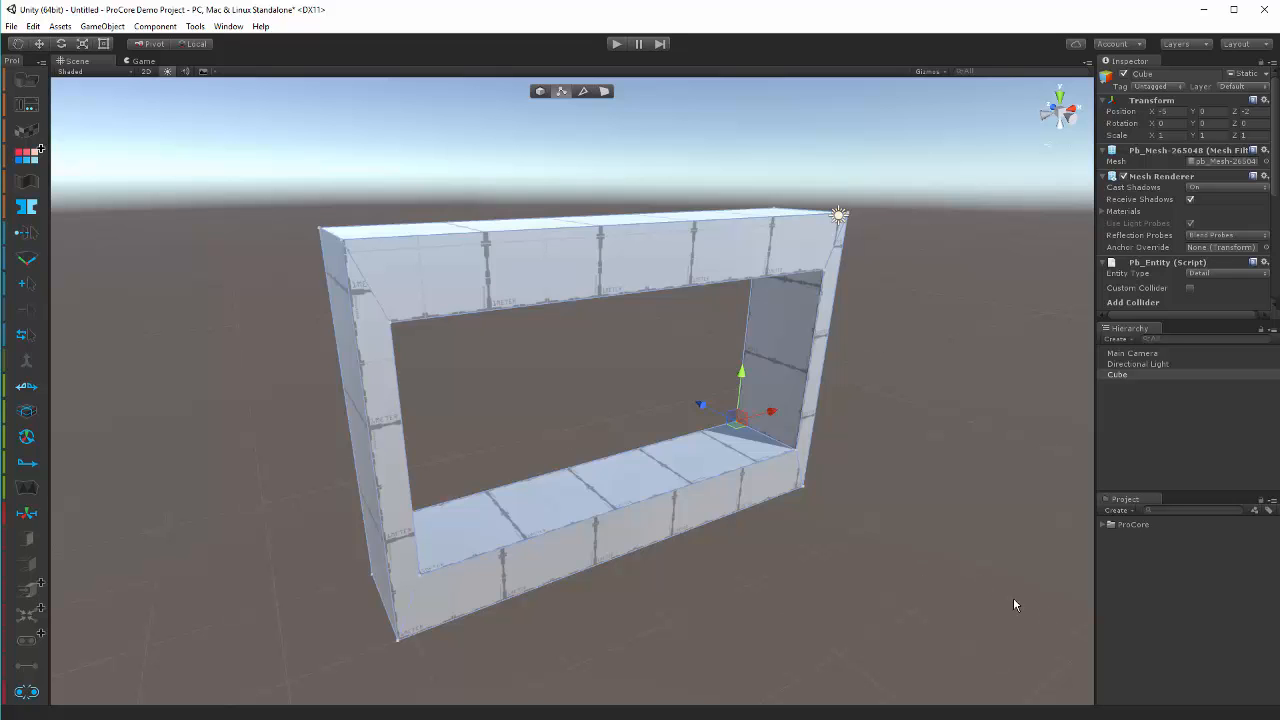
pyautogui.moveTo(1015, 604); pyautogui.dragTo(879, 581)
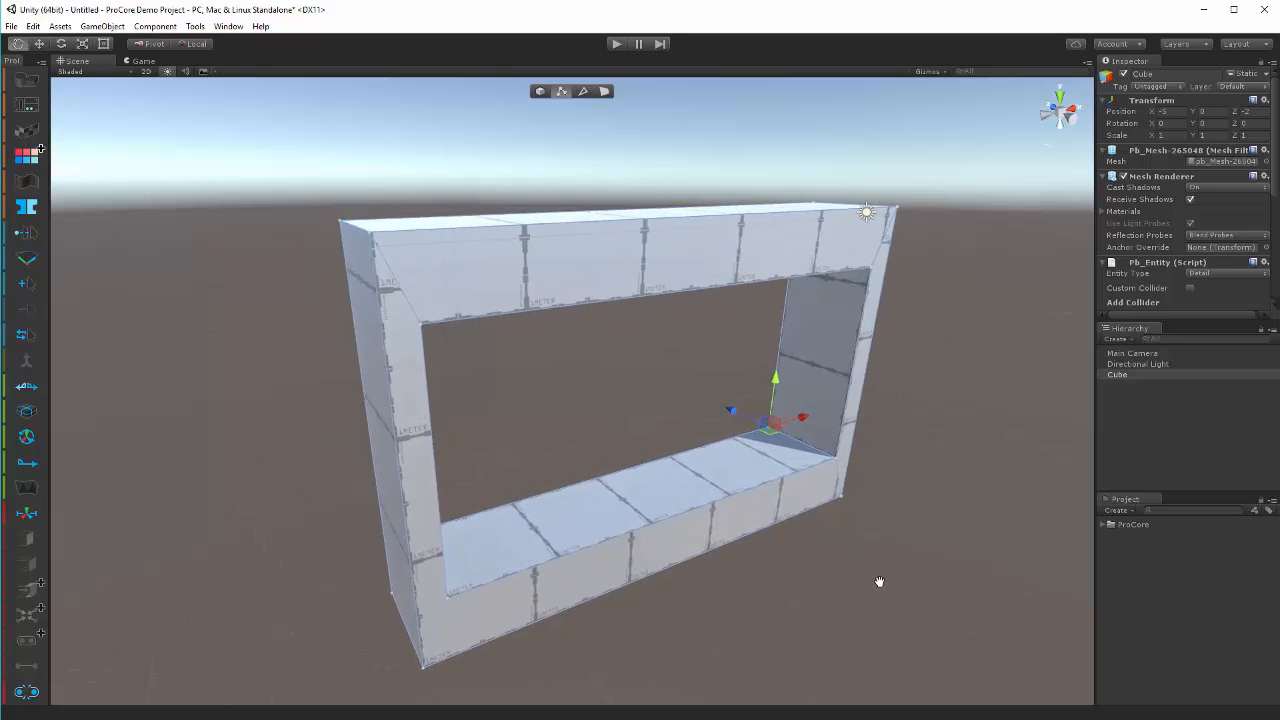